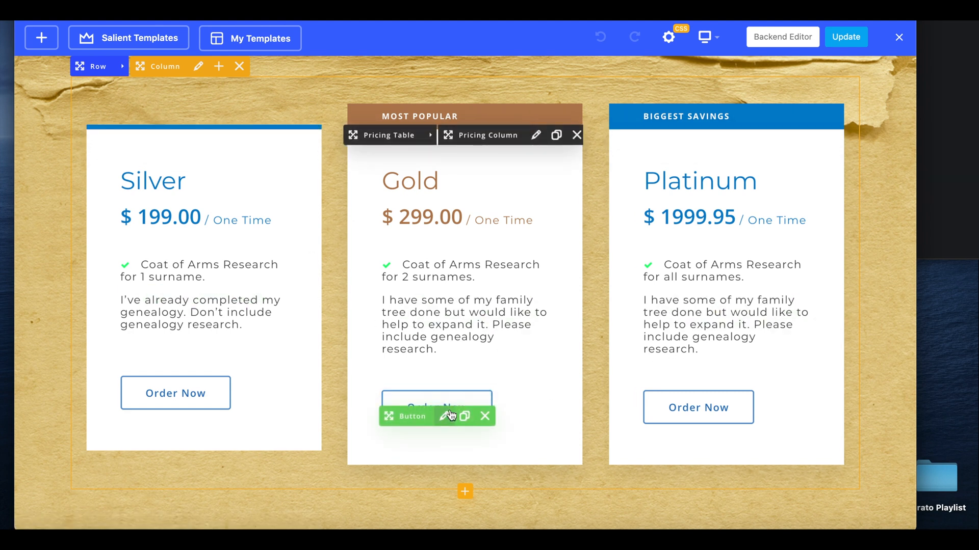
{"action": "mouse_move", "coordinate": [446, 416]}
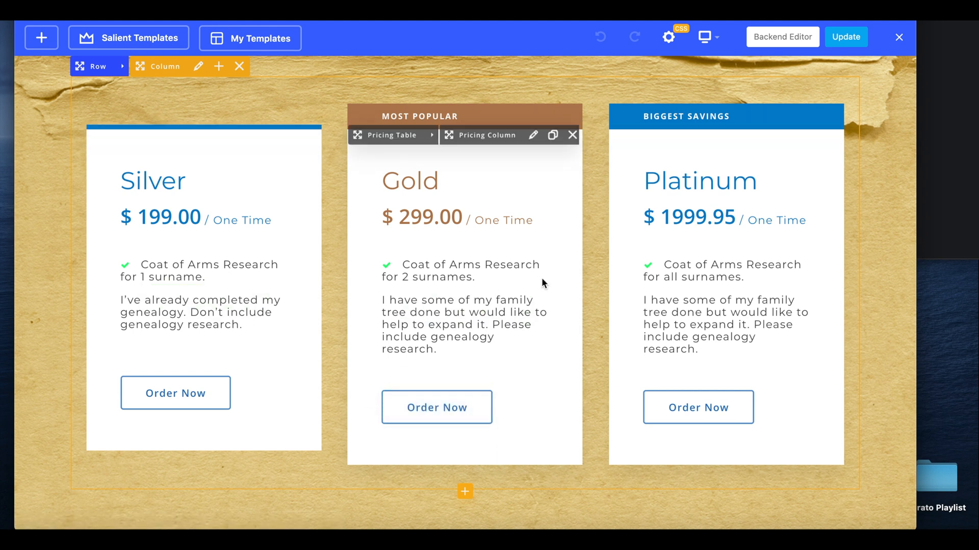
{"action": "mouse_move", "coordinate": [436, 399]}
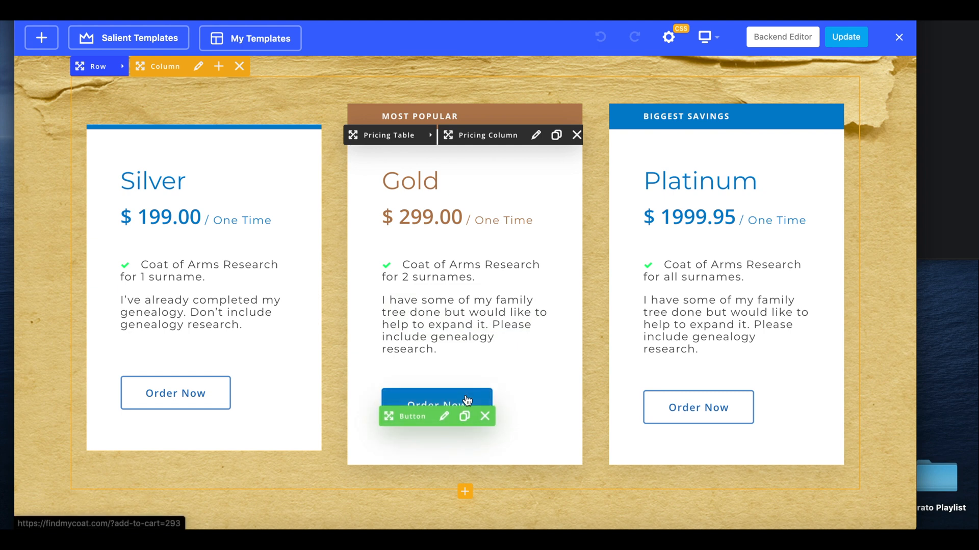
Step: Select the Gold plan's Order Now button and bring up its Button Settings
{"action": "left_click", "coordinate": [443, 416]}
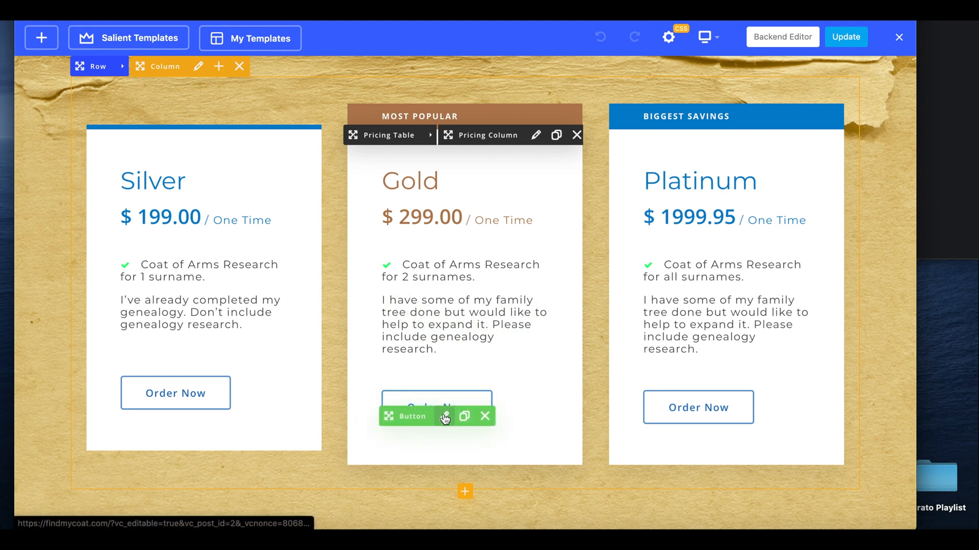
{"action": "mouse_move", "coordinate": [446, 416]}
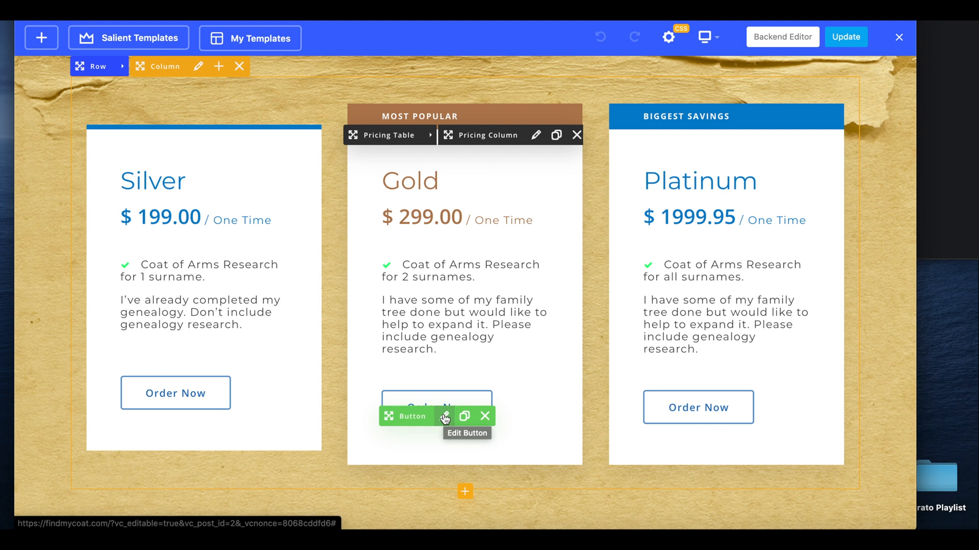
{"action": "left_click", "coordinate": [444, 415]}
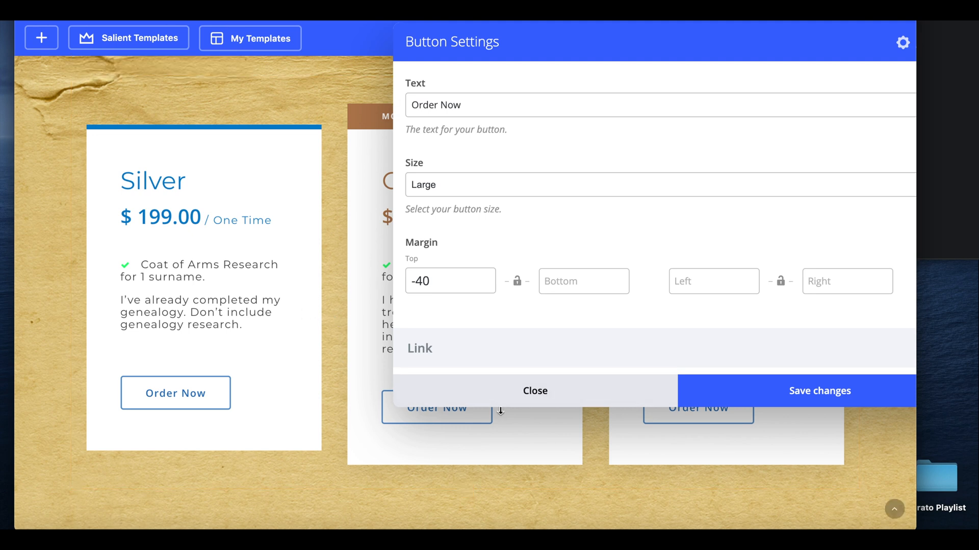
Step: Close the Button Settings and return to the Gold column's text block
{"action": "left_click", "coordinate": [534, 391]}
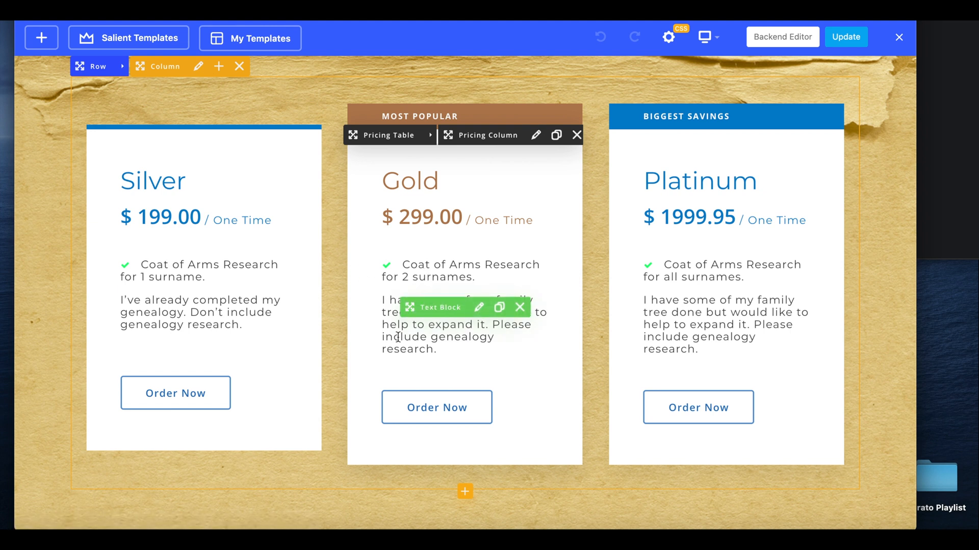
{"action": "left_click", "coordinate": [479, 307]}
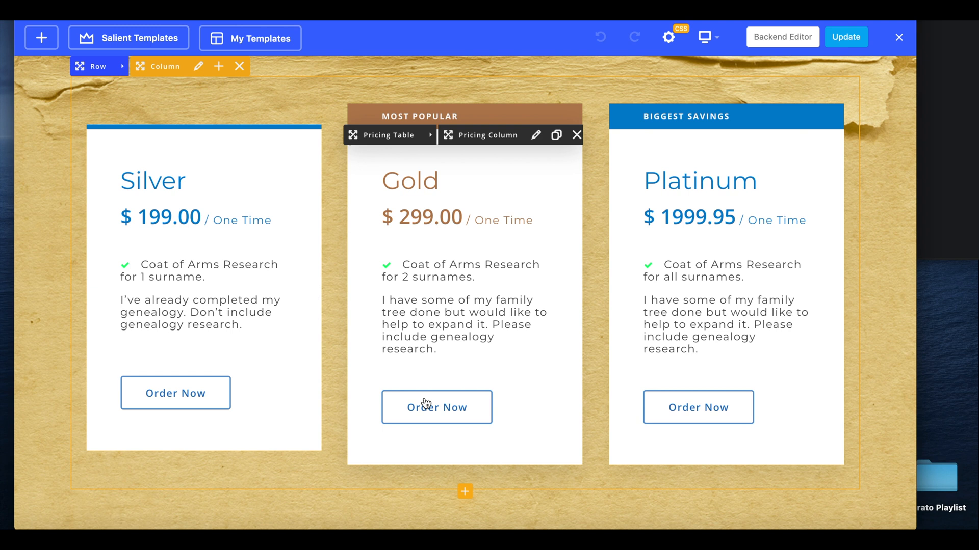
{"action": "left_click", "coordinate": [465, 491]}
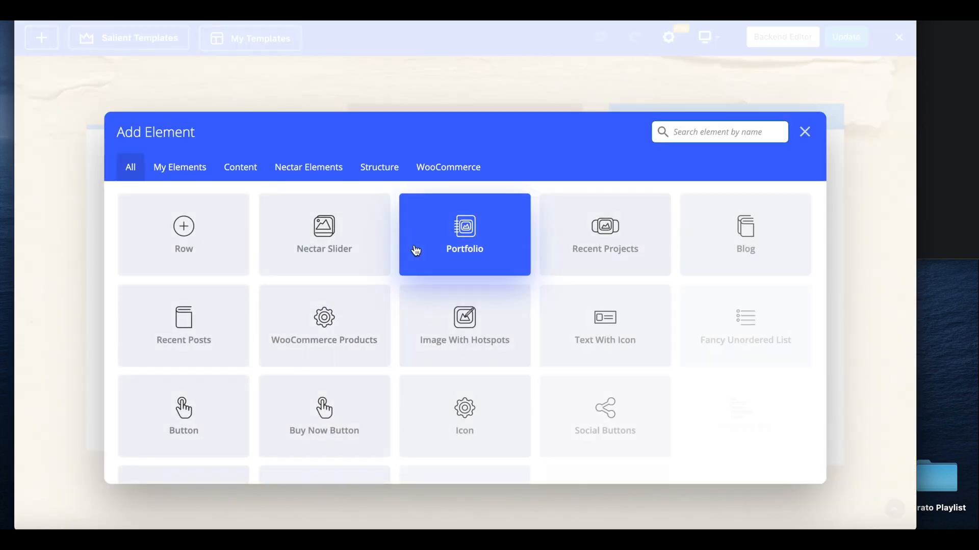
{"action": "type", "text": "butt"}
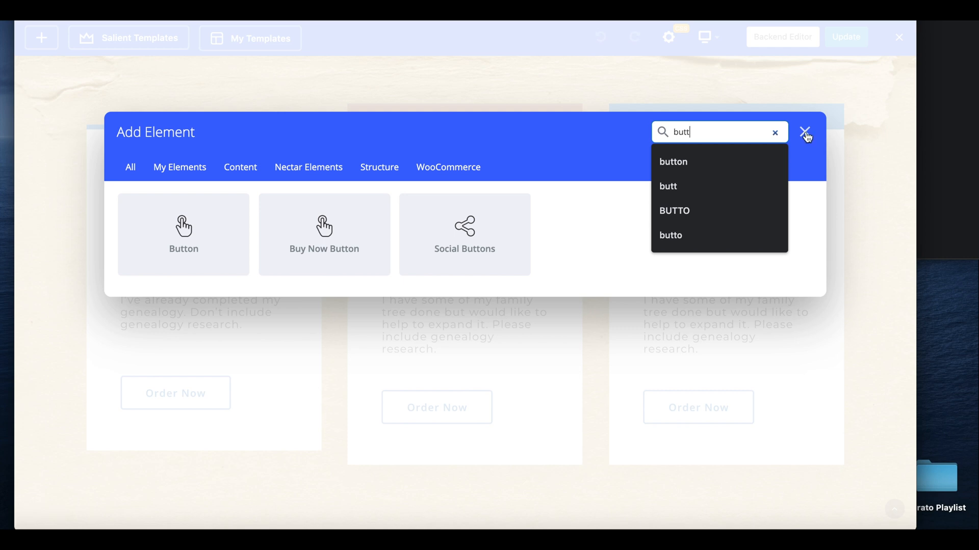
{"action": "left_click", "coordinate": [805, 134]}
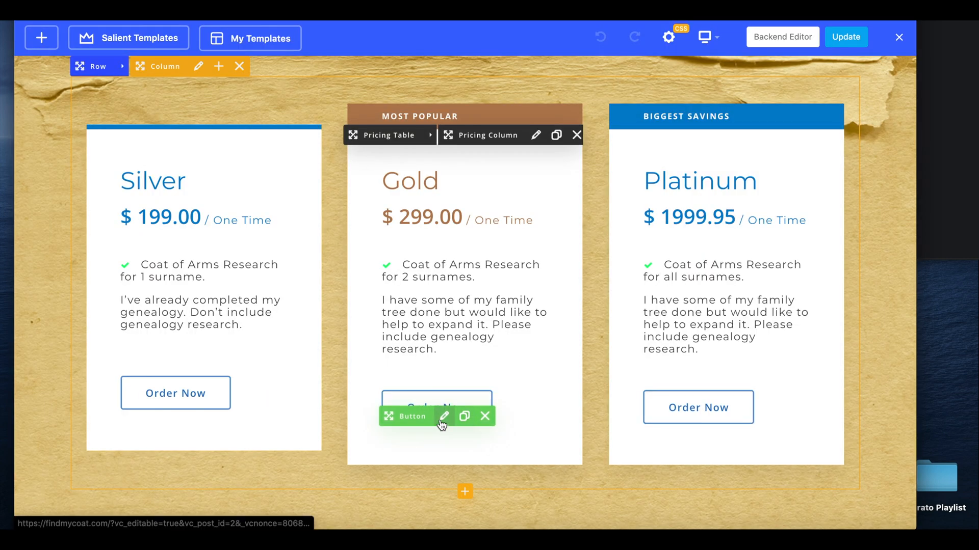
Step: Review the Gold button's add-to-cart link URL in Button Settings, then close it
{"action": "left_click", "coordinate": [443, 416]}
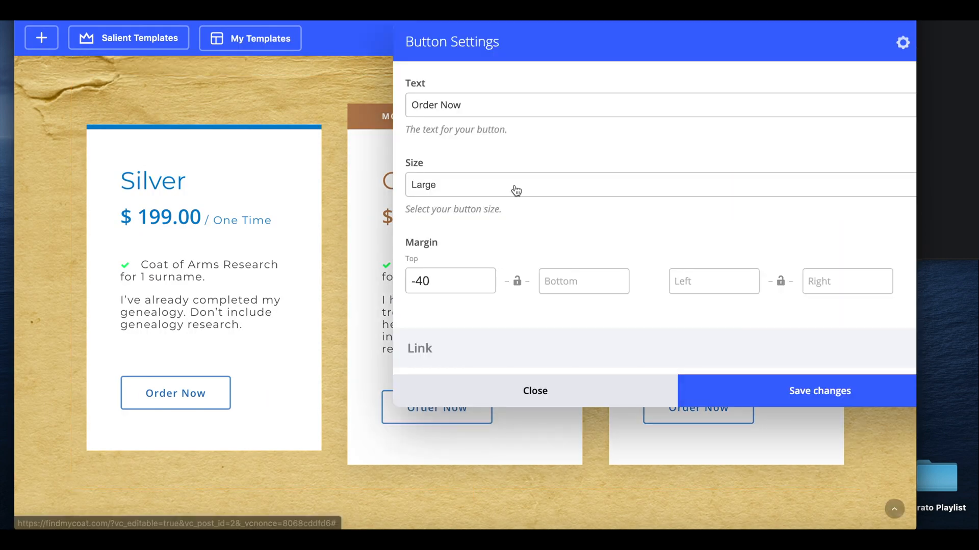
{"action": "scroll", "scroll_direction": "down", "scroll_amount": 3}
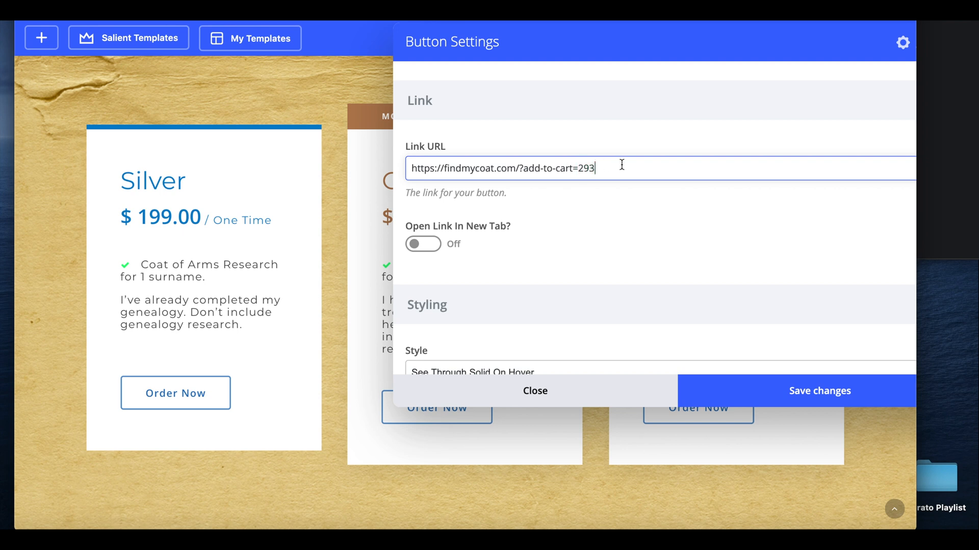
{"action": "triple_click", "coordinate": [502, 169]}
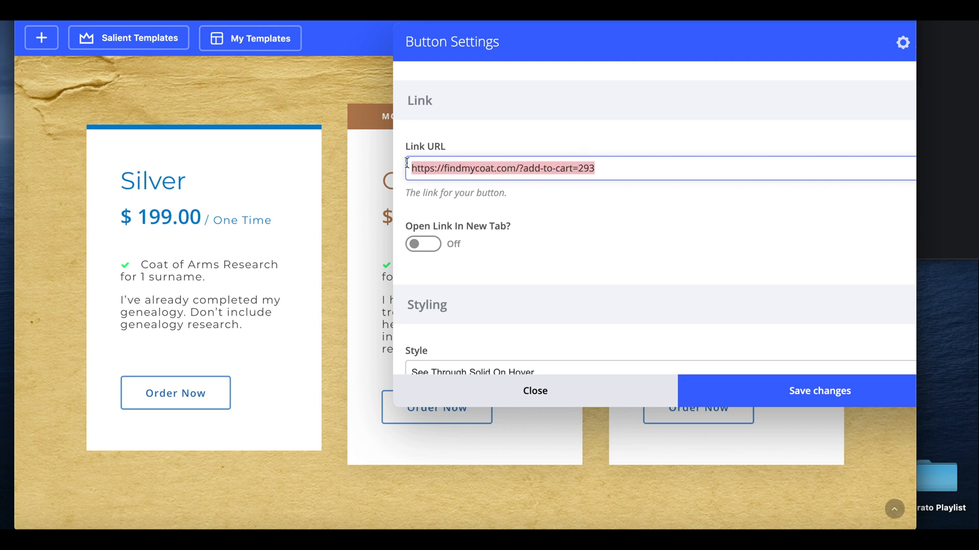
{"action": "left_click", "coordinate": [533, 391]}
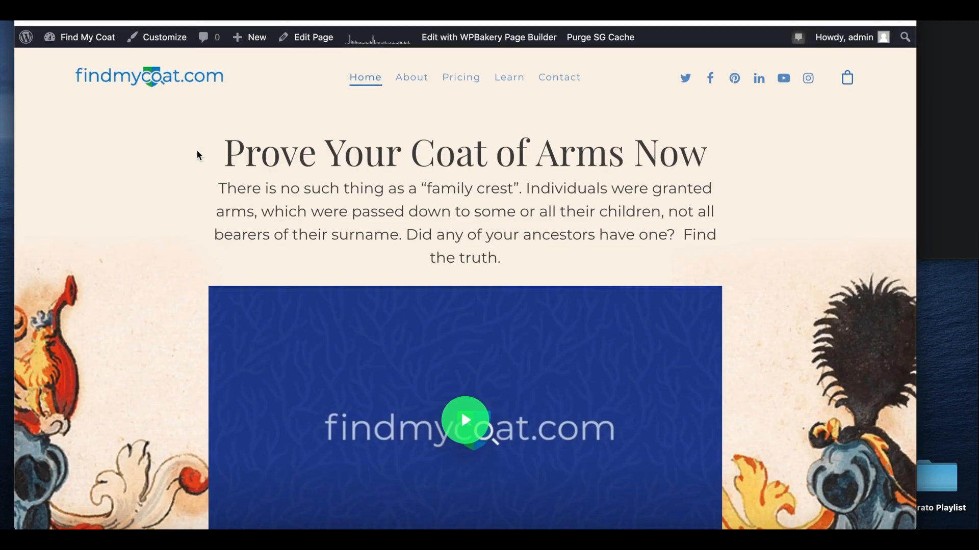
Step: Go to the WordPress Dashboard via the Find My Coat admin-bar menu
{"action": "left_click", "coordinate": [88, 36]}
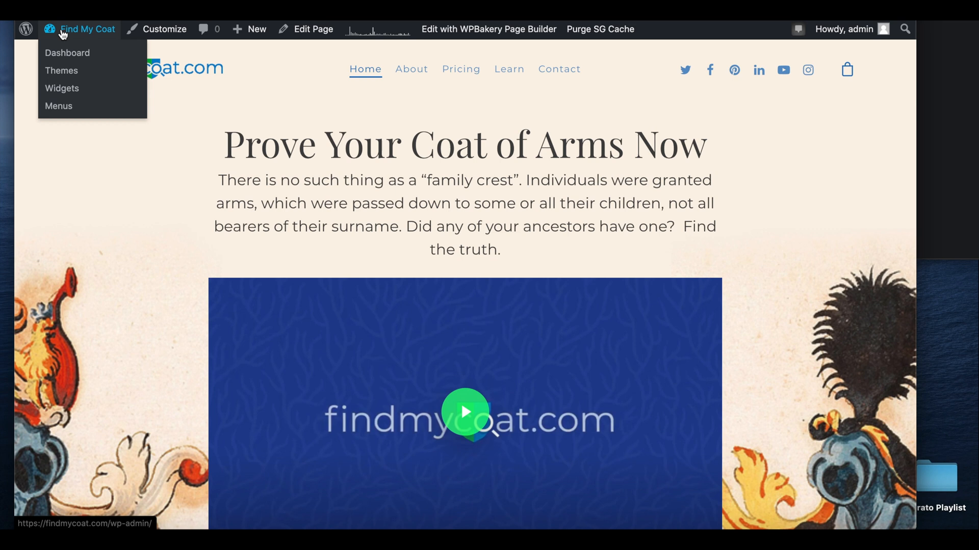
{"action": "mouse_move", "coordinate": [67, 53]}
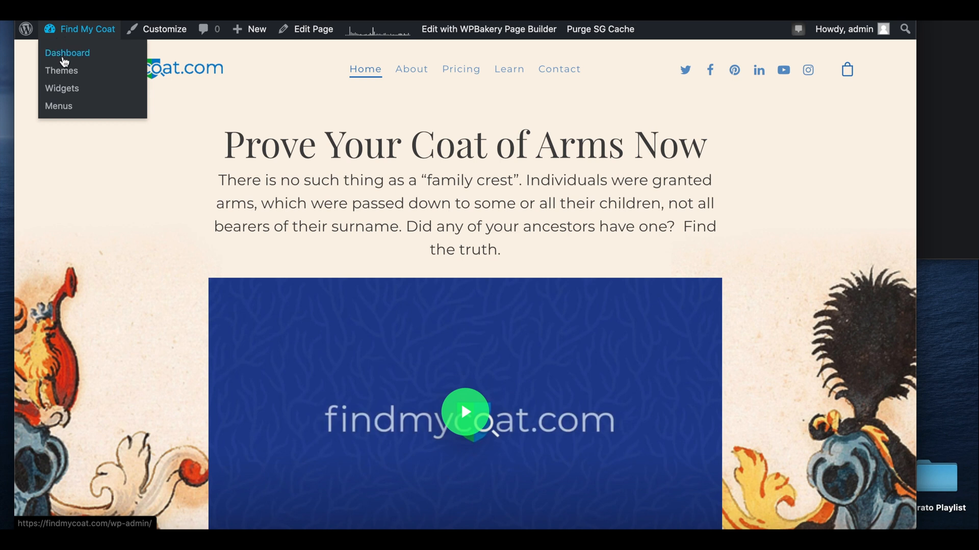
{"action": "left_click", "coordinate": [67, 52]}
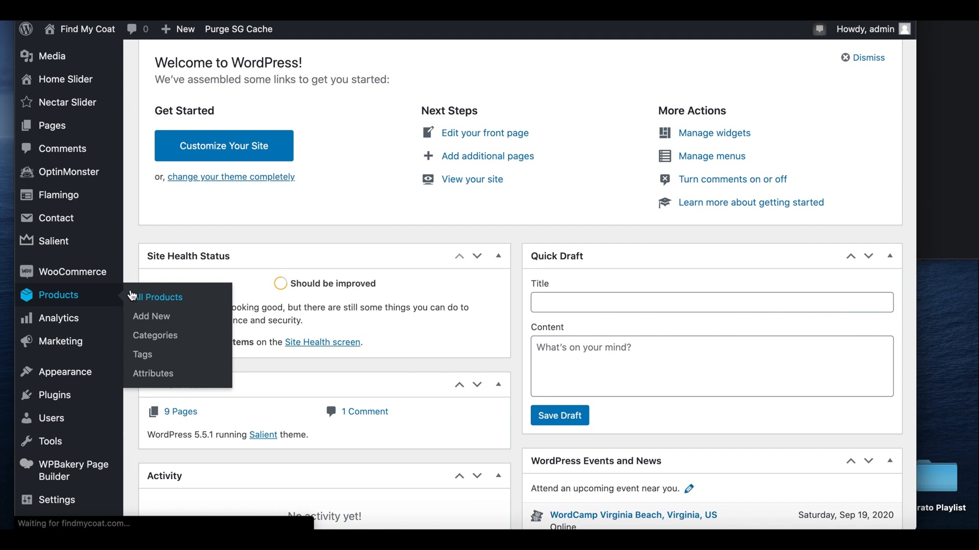
Step: Show All Products and reveal the Gold research product's ID 239
{"action": "left_click", "coordinate": [160, 297]}
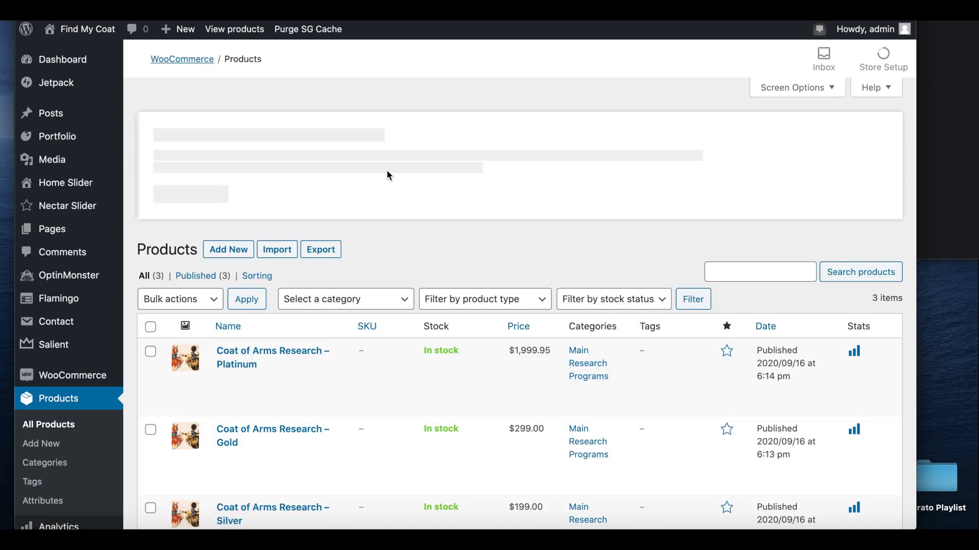
{"action": "scroll", "scroll_direction": "down", "scroll_amount": 3}
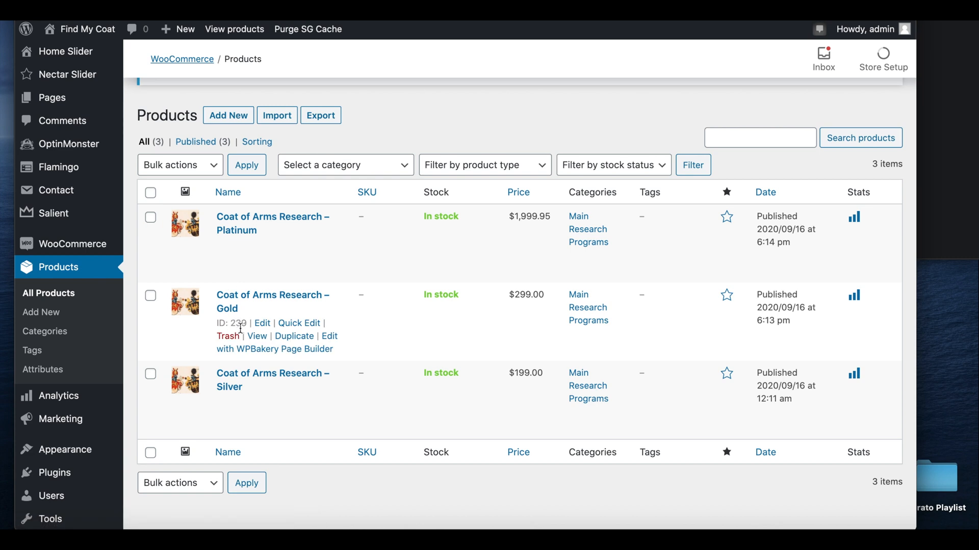
{"action": "mouse_move", "coordinate": [237, 219]}
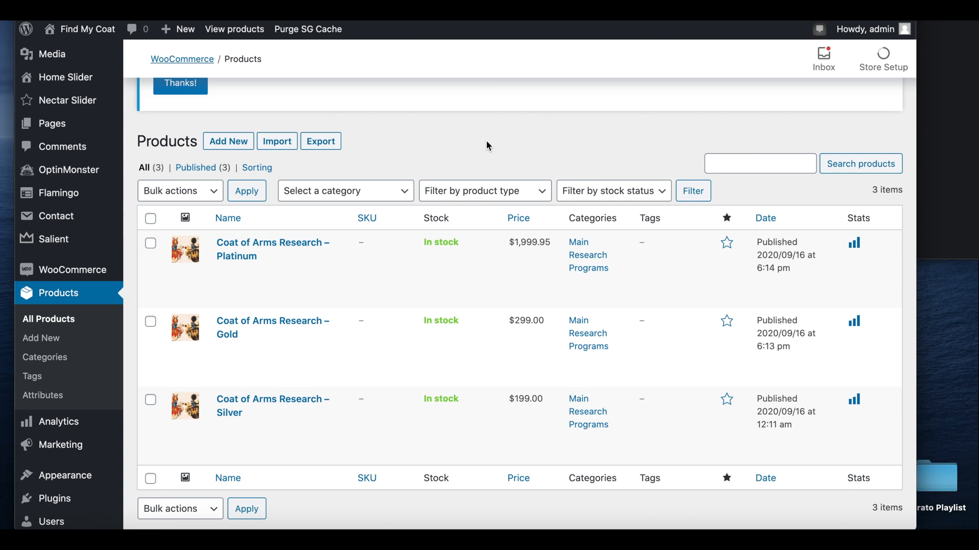
{"action": "mouse_move", "coordinate": [451, 160]}
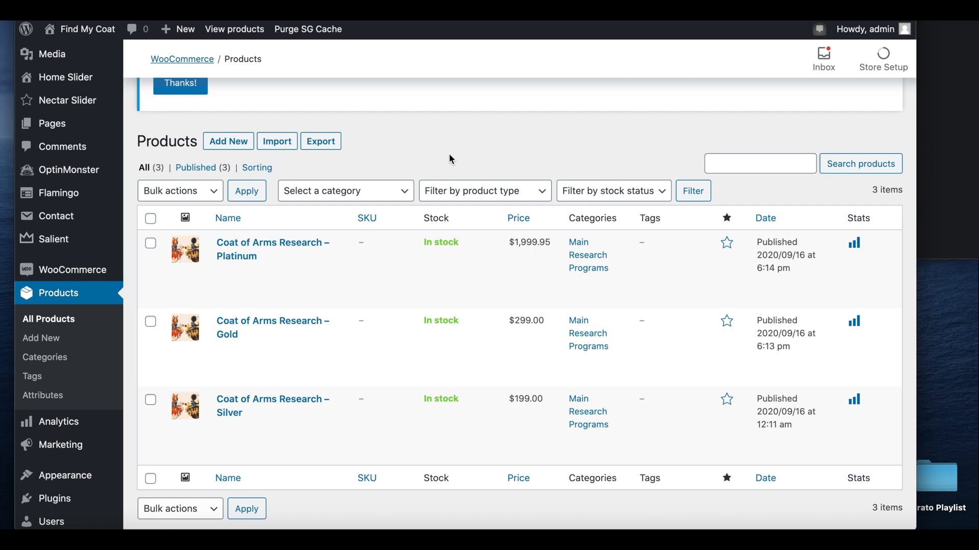
{"action": "mouse_move", "coordinate": [463, 152]}
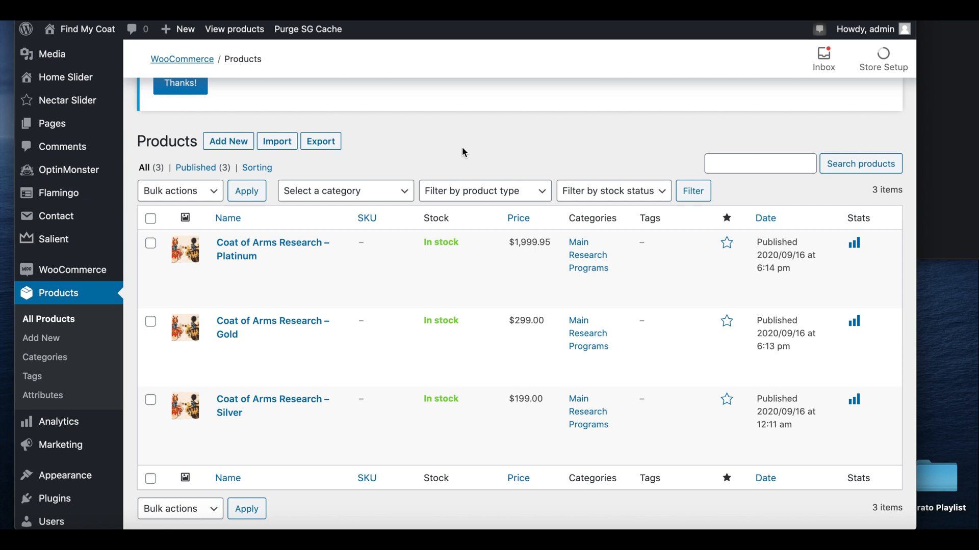